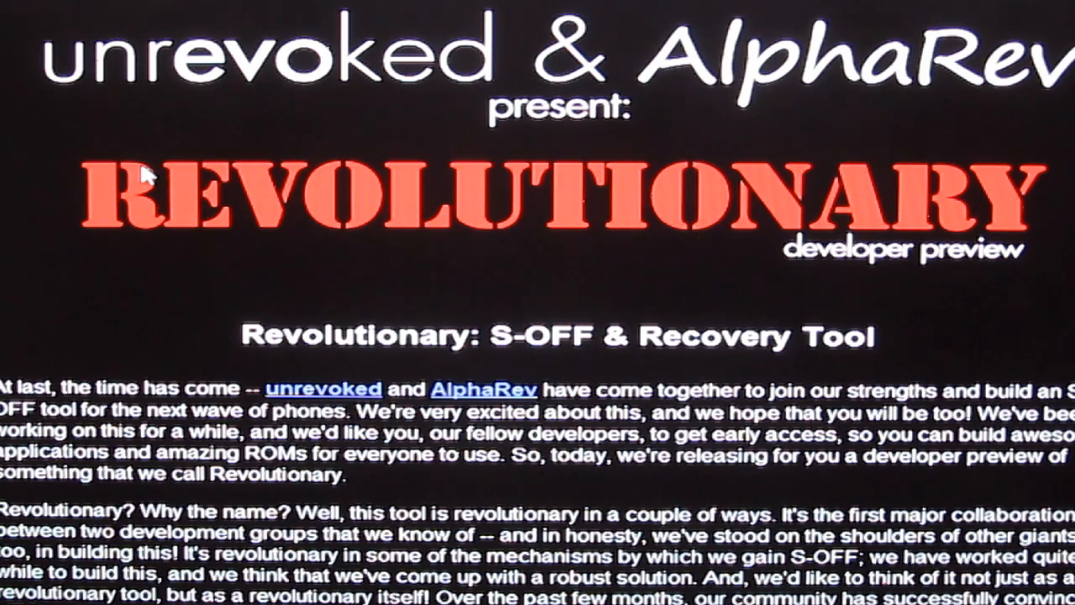
Scroll the Revolutionary page down to its Downloads section with Linux and Windows links
scroll("down", 3)
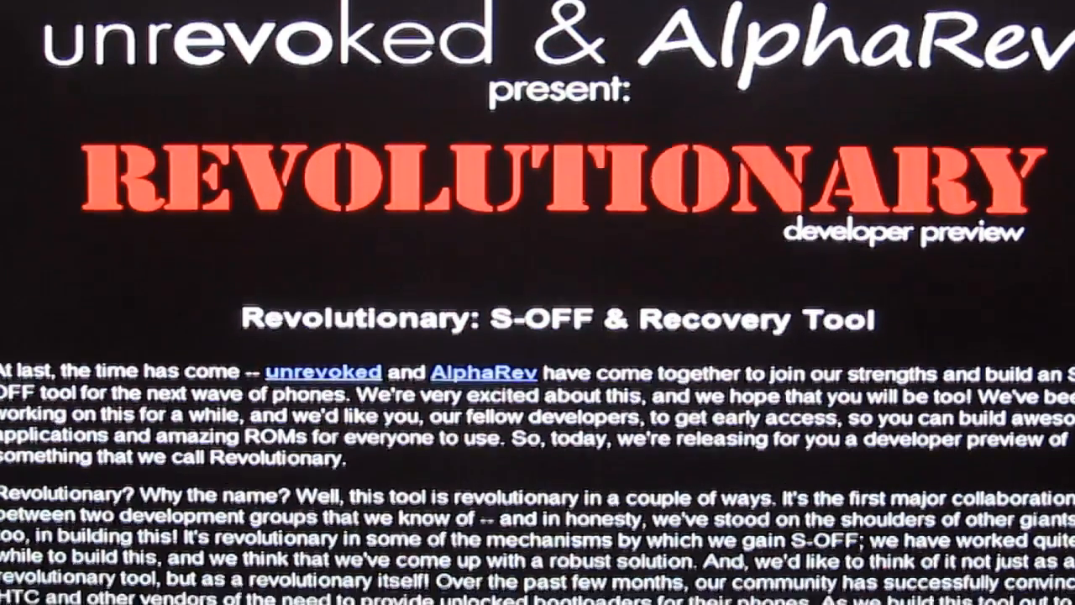
scroll("down", 3)
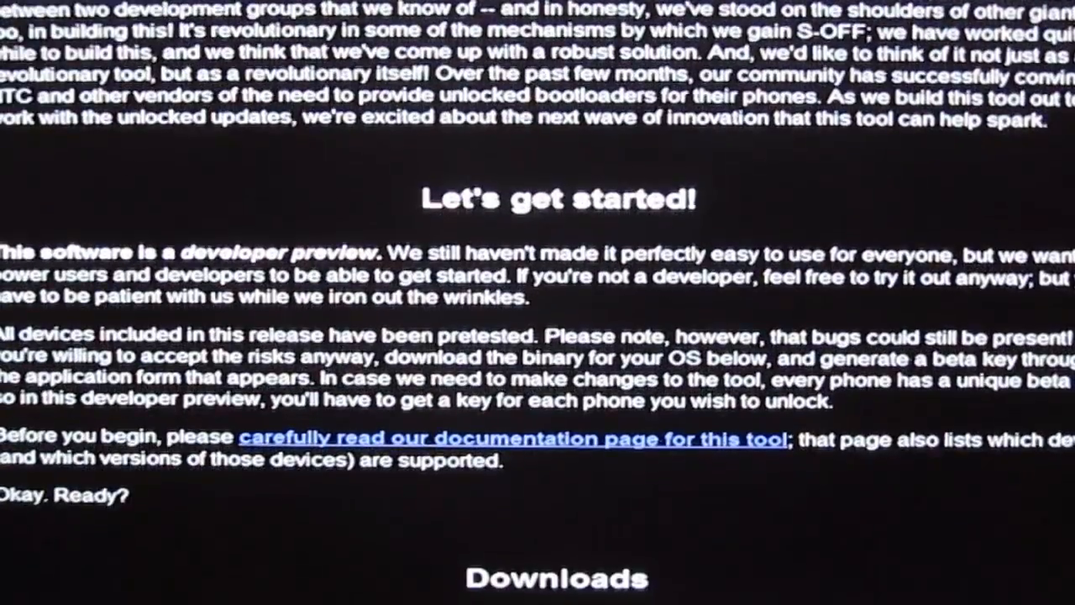
scroll("down", 3)
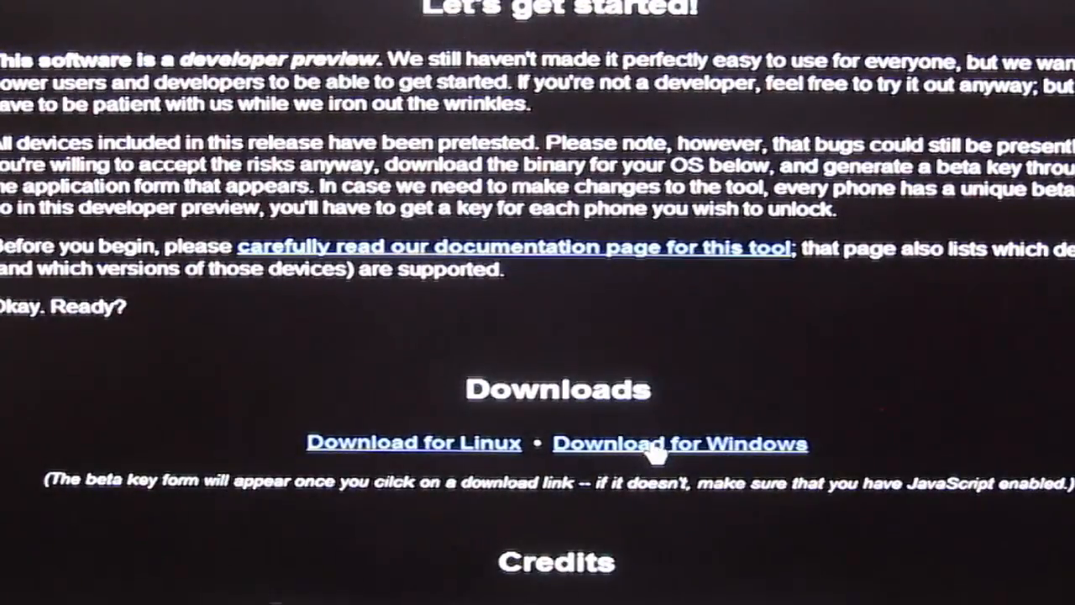
mouse_move(478, 294)
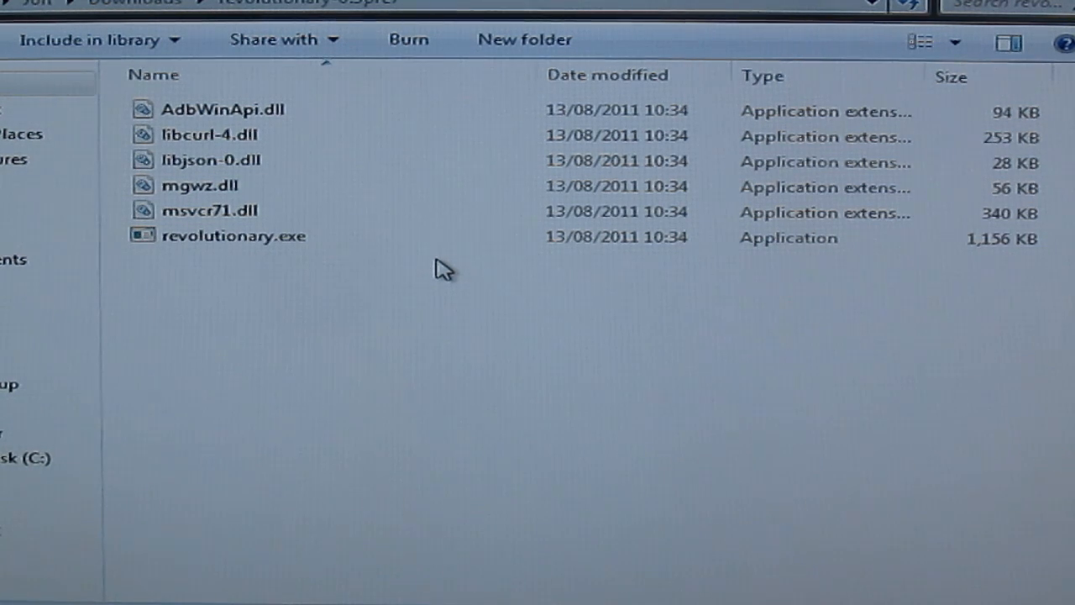
mouse_move(219, 270)
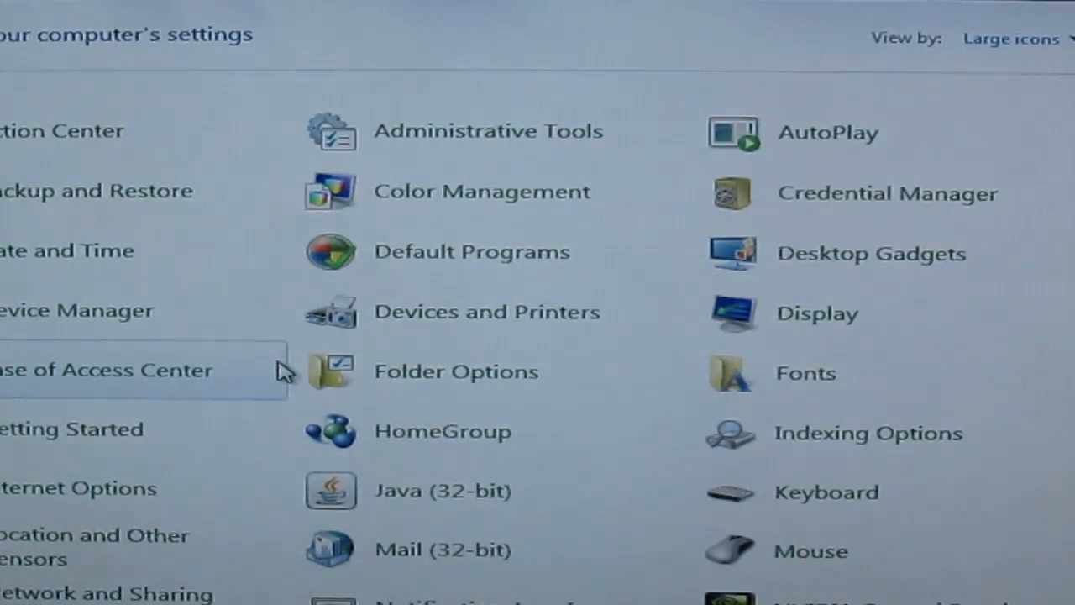
Uninstall HTC Sync from Programs and Features and confirm the removal
scroll("down", 3)
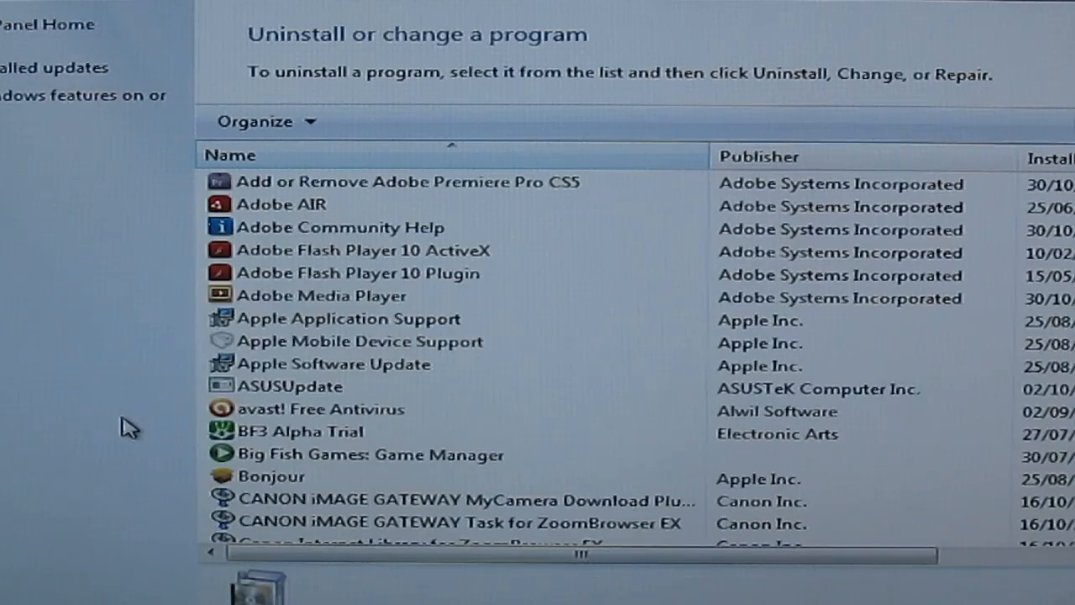
scroll("down", 3)
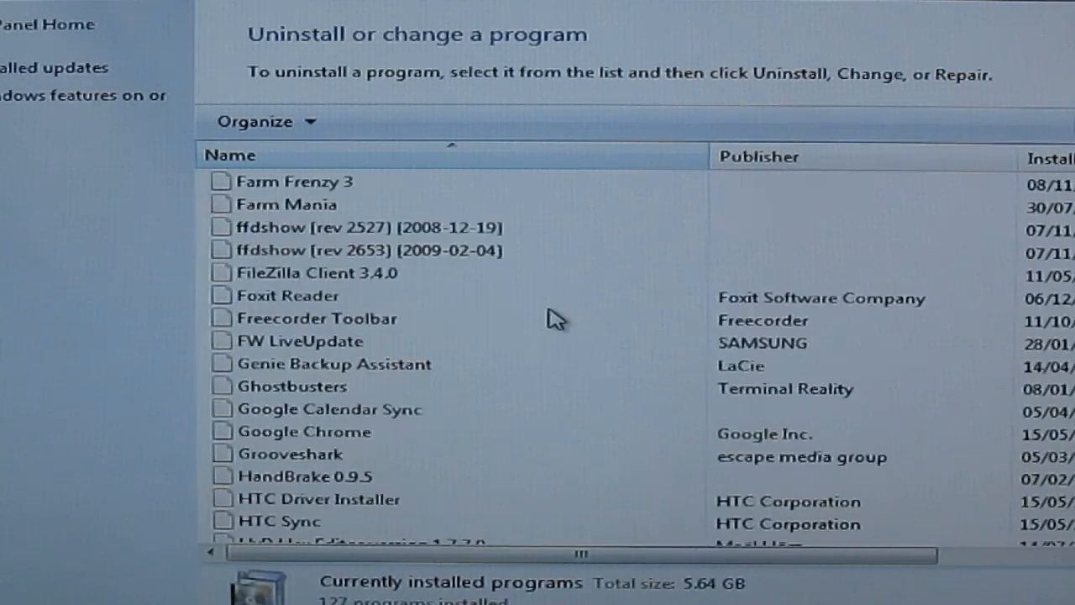
scroll("down", 3)
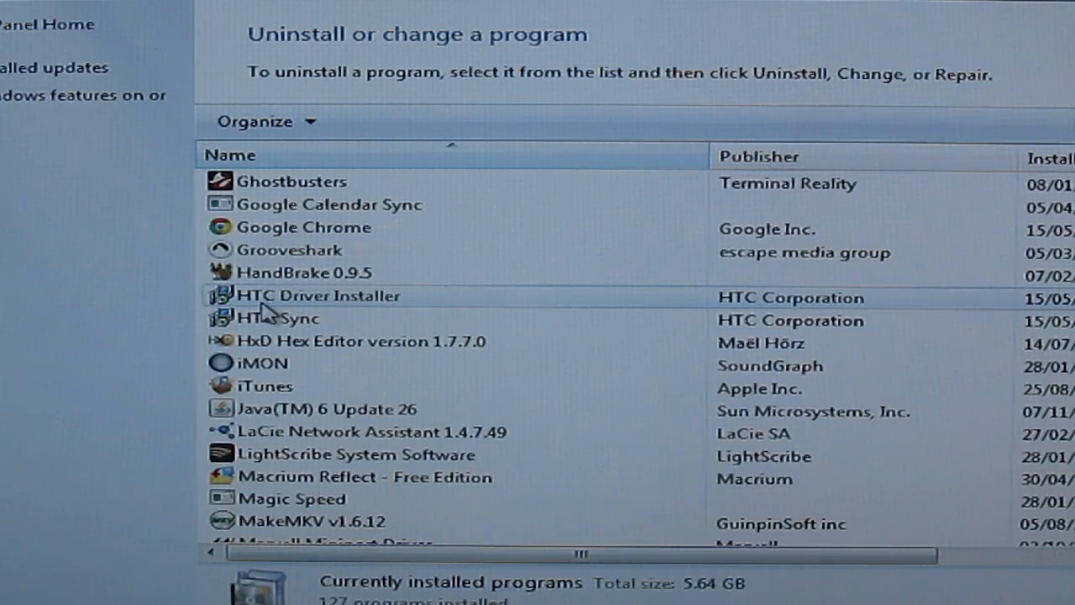
left_click(269, 320)
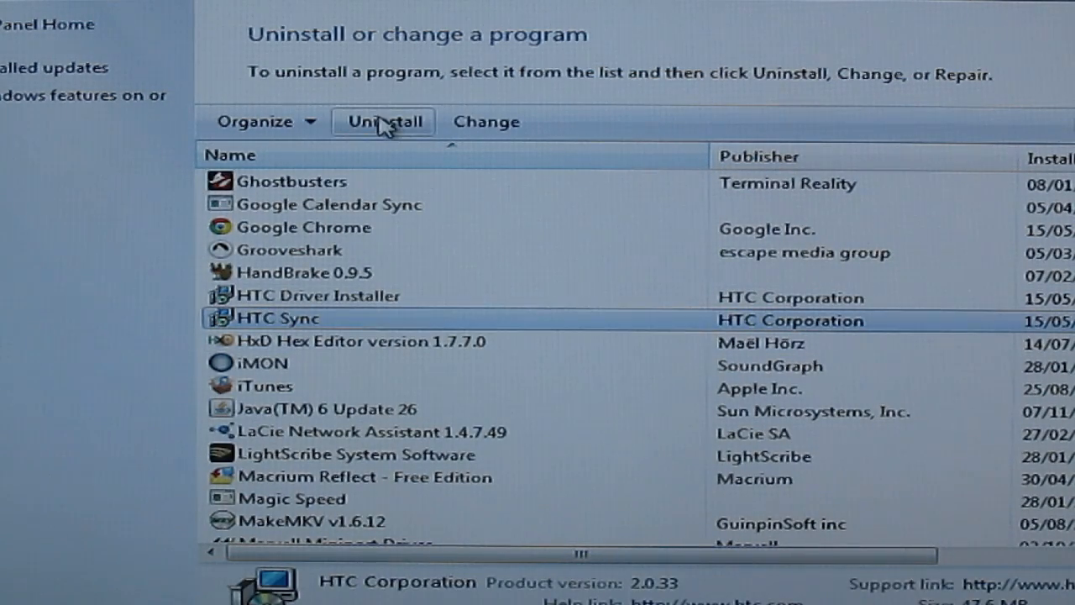
left_click(382, 121)
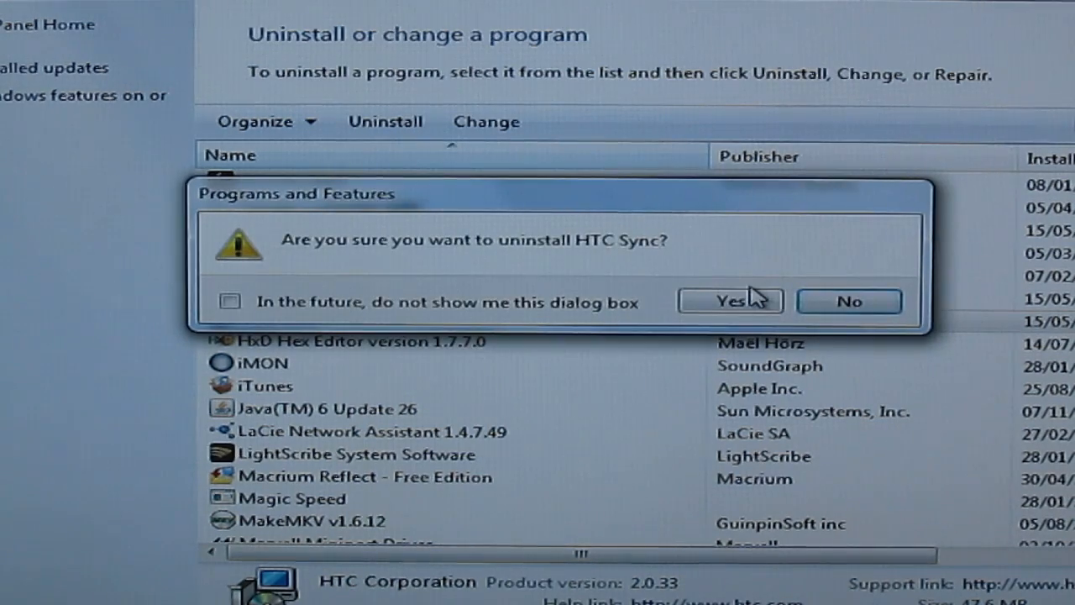
left_click(729, 301)
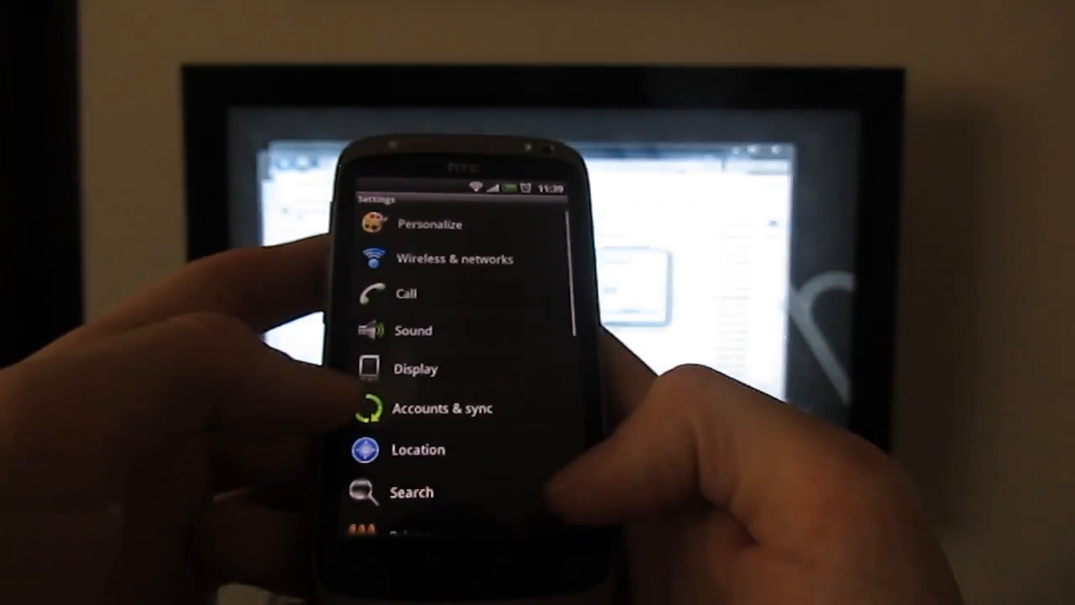
Scroll through the phone's list of settings categories
scroll("down", 3)
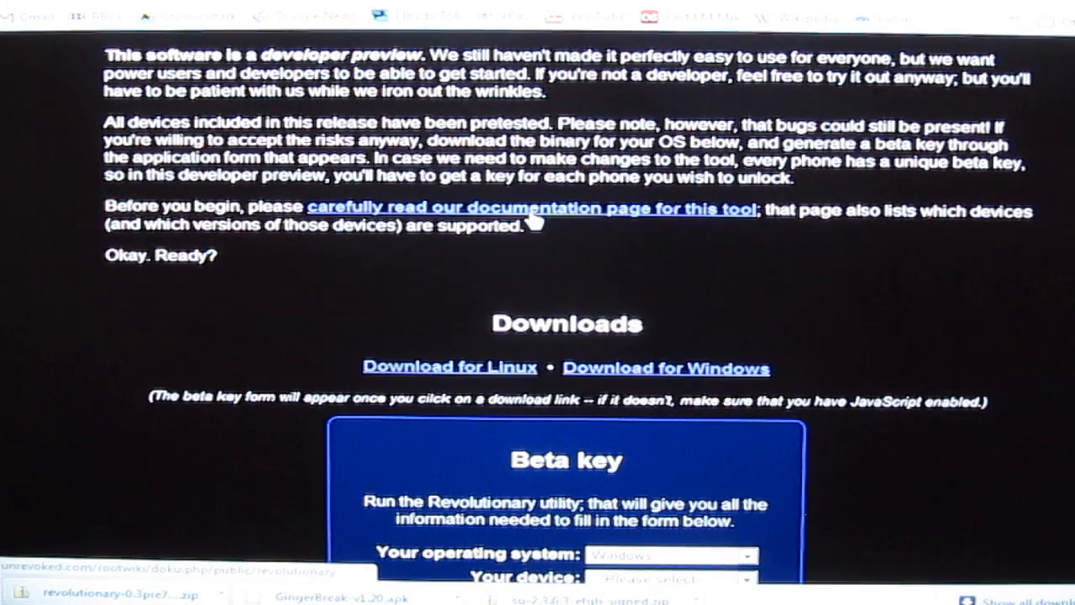
Scroll the Revolutionary page to show the full beta key form
scroll("up", 3)
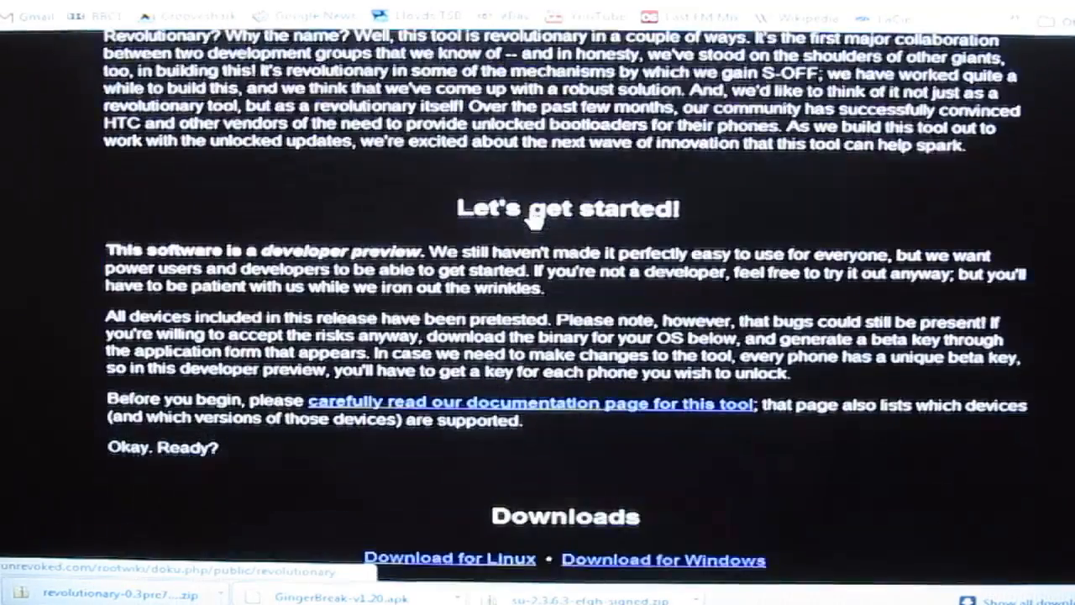
scroll("up", 3)
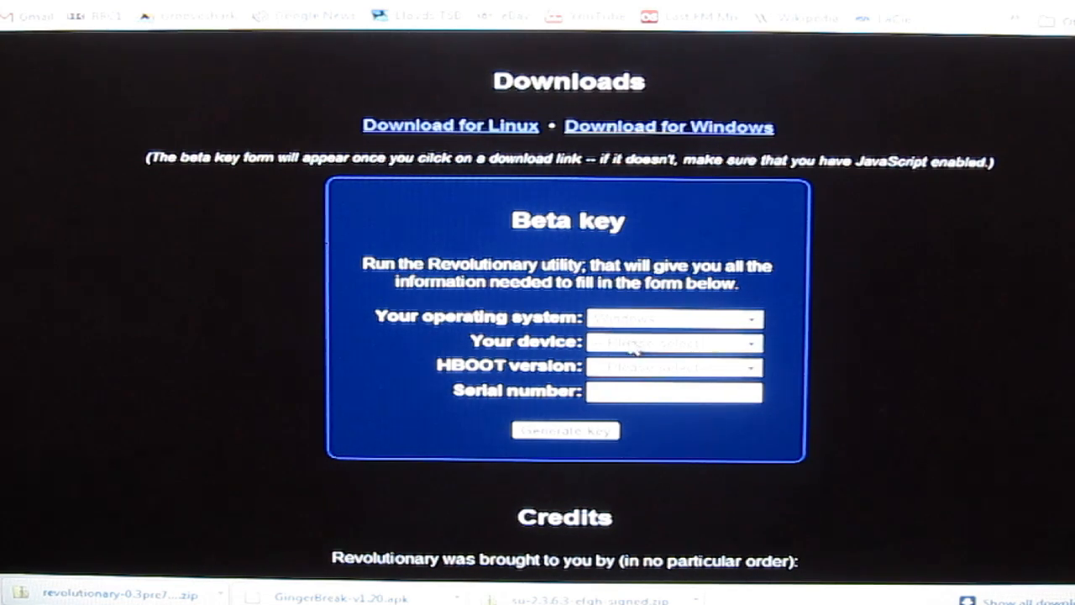
Set the key form's device to HTC Desire S and HBOOT version to 0.98.0000
left_click(674, 343)
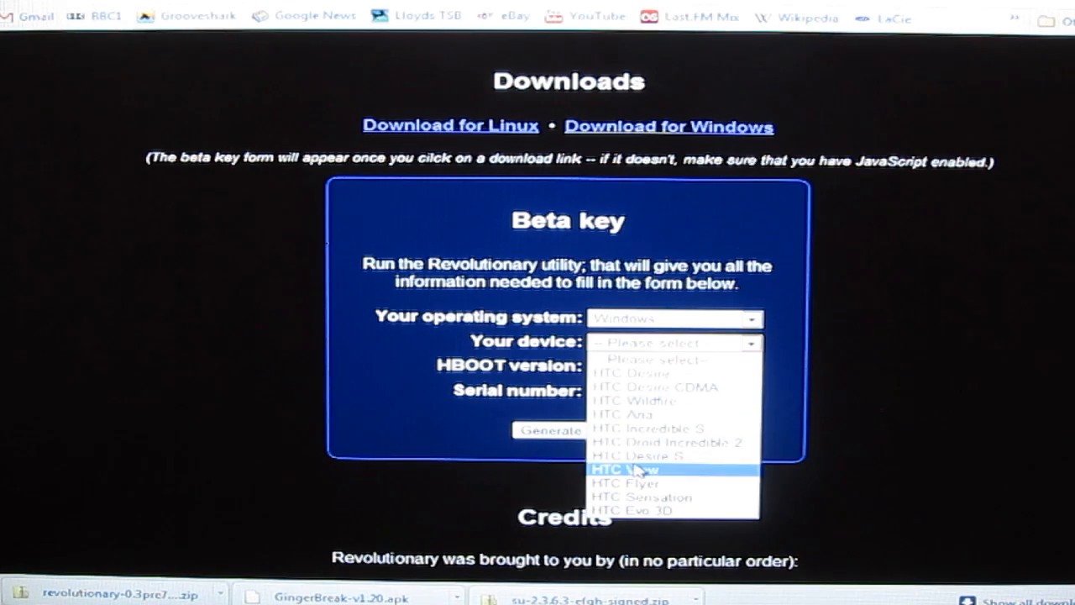
left_click(646, 456)
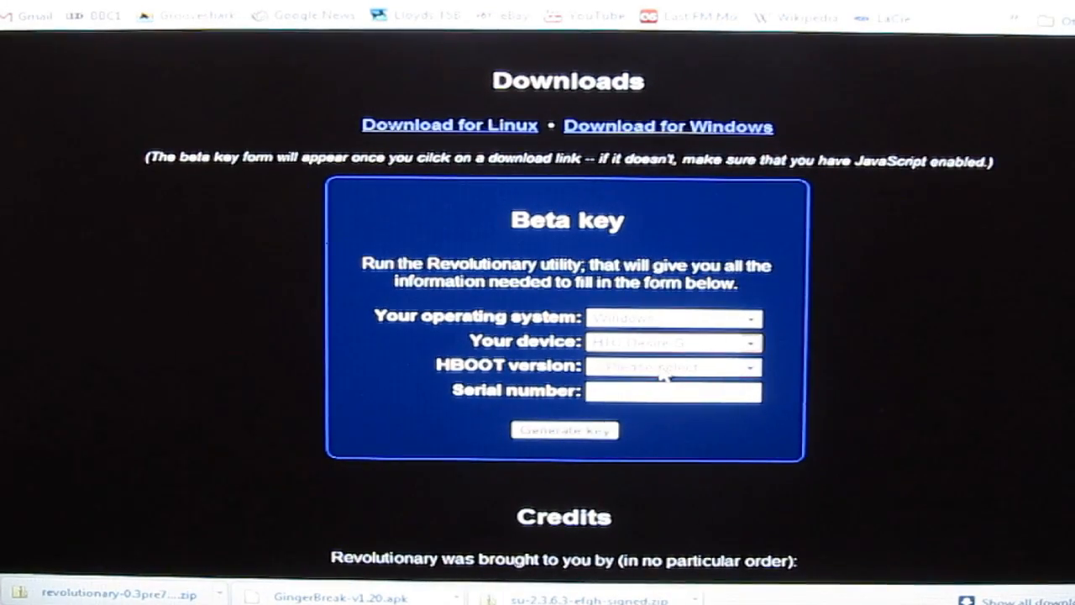
left_click(672, 368)
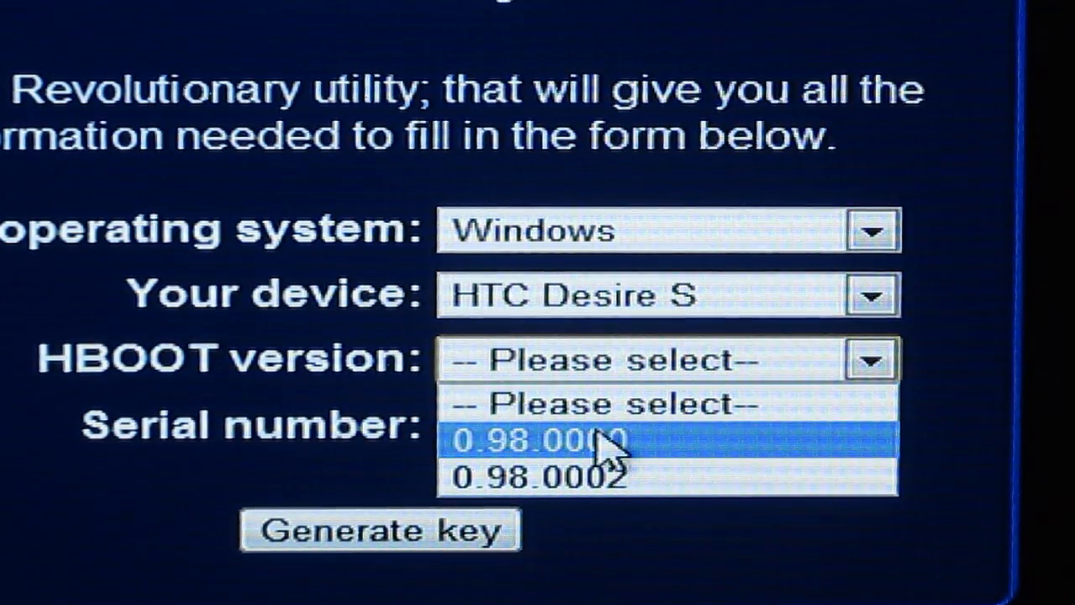
mouse_move(936, 453)
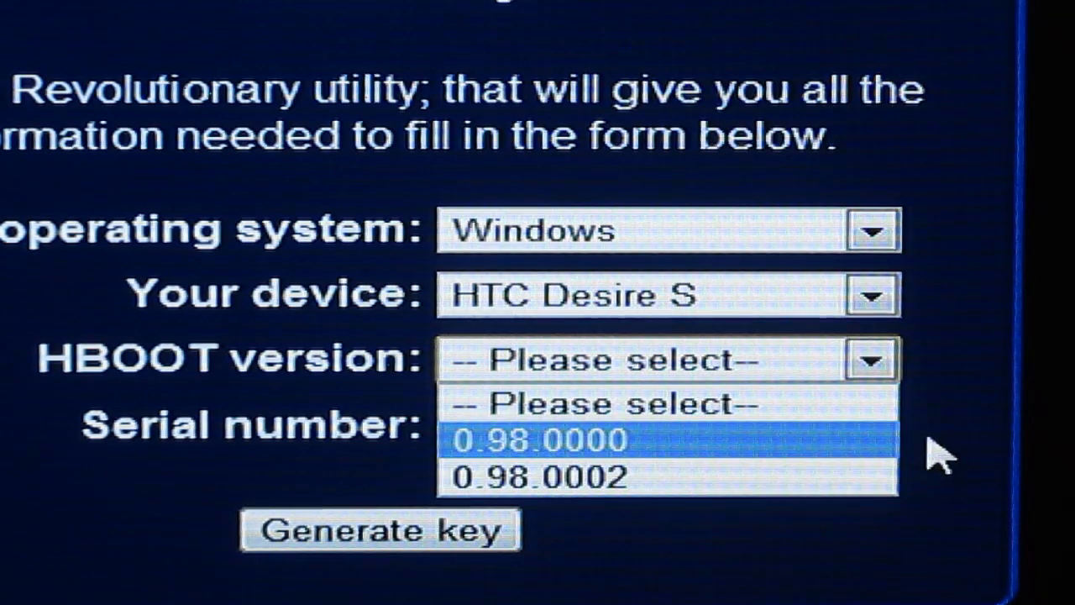
mouse_move(655, 454)
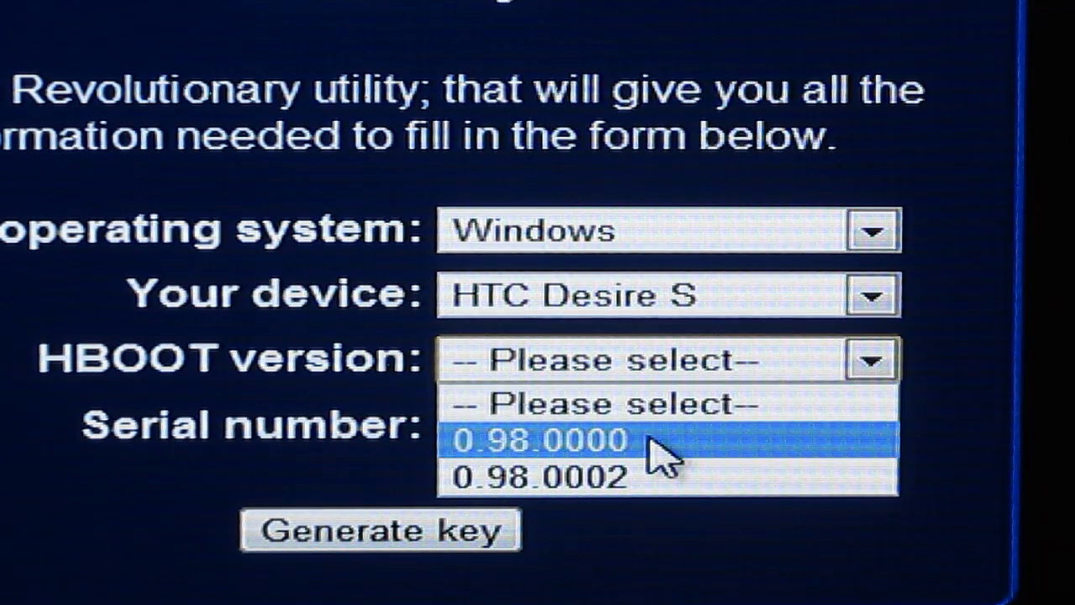
mouse_move(731, 454)
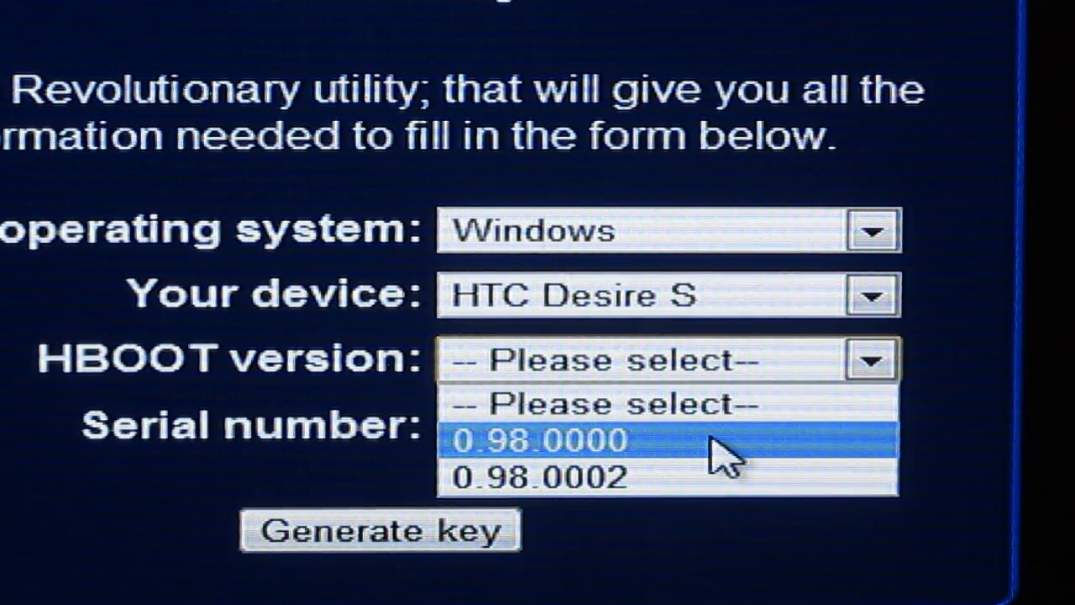
left_click(537, 438)
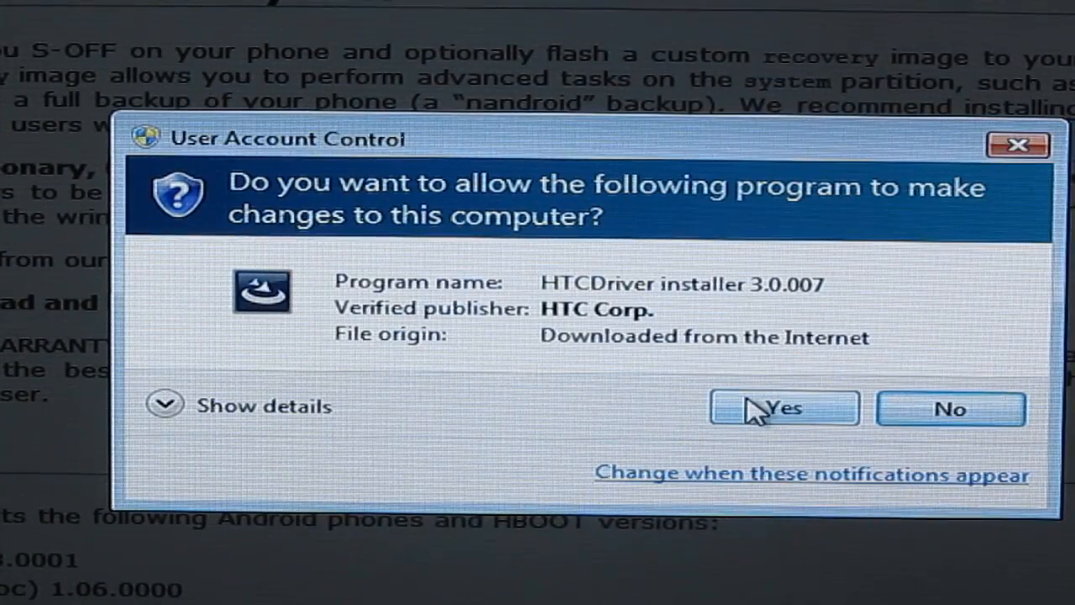
Allow the HTC driver installer through User Account Control and continue the InstallShield Wizard
left_click(782, 408)
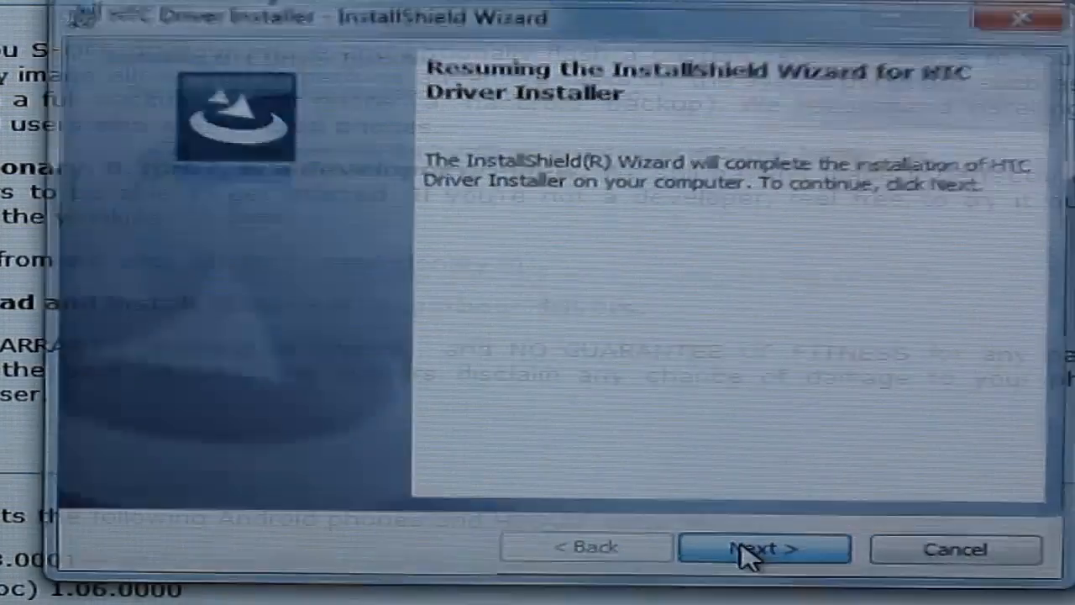
left_click(765, 548)
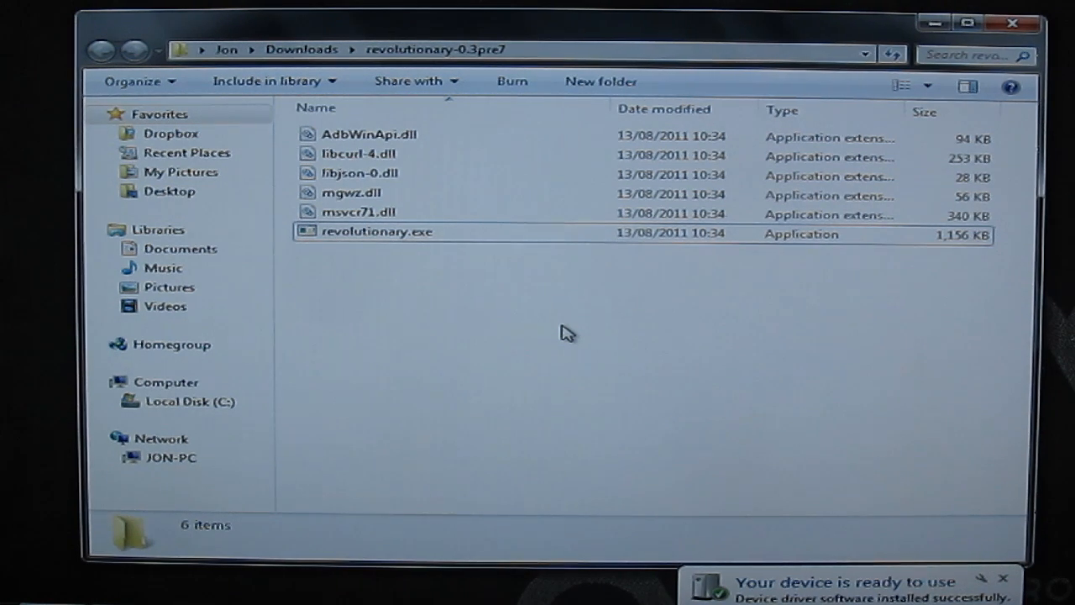
mouse_move(248, 159)
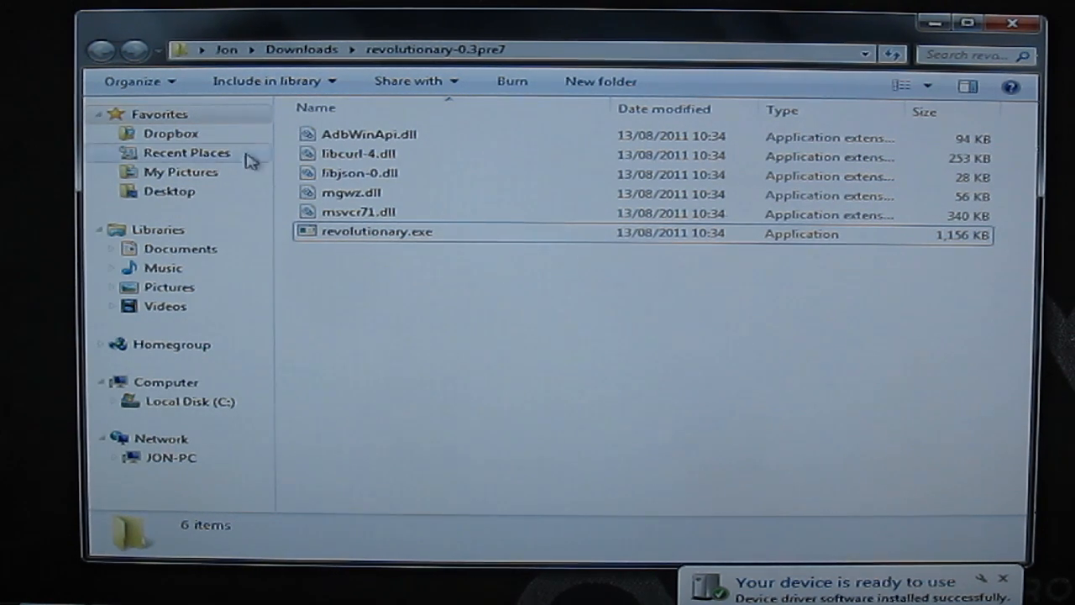
Launch revolutionary.exe from the revolutionary-0.3pre7 Downloads folder
double_click(377, 232)
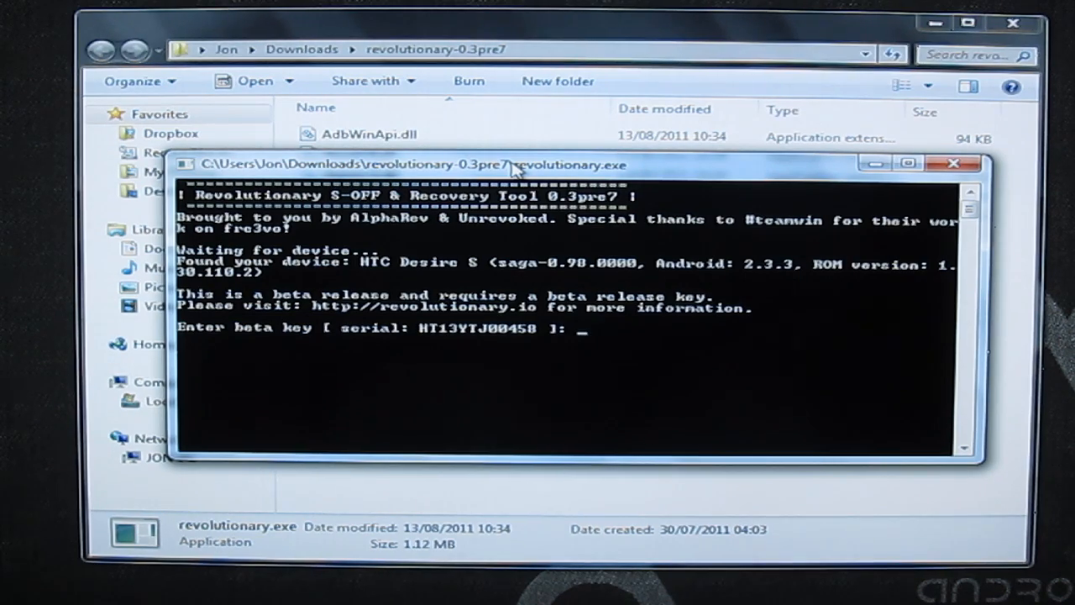
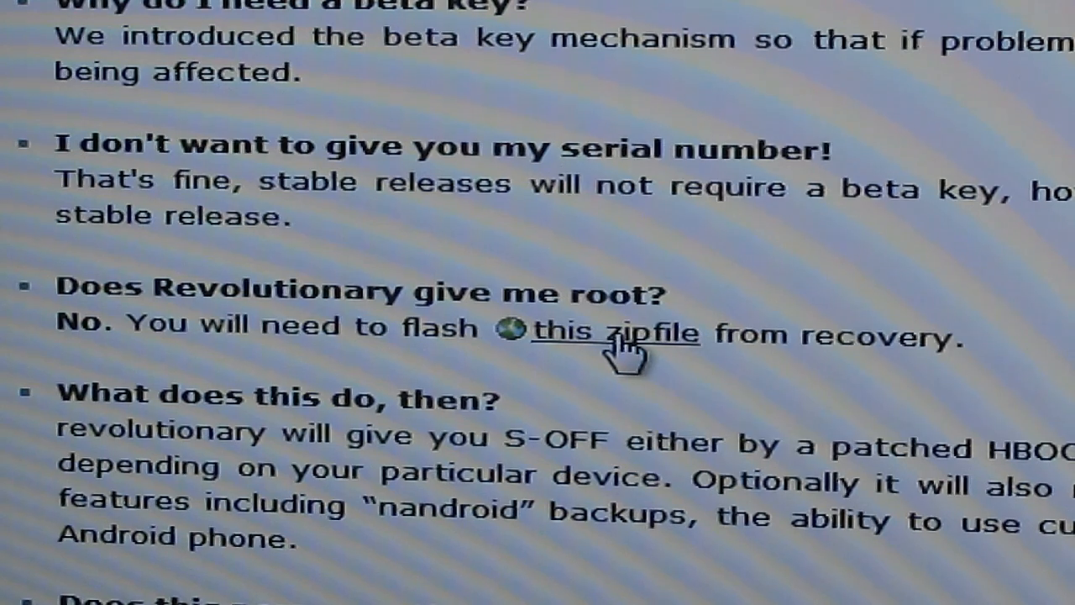
Download the root zip from the FAQ's 'this zipfile' link
left_click(618, 333)
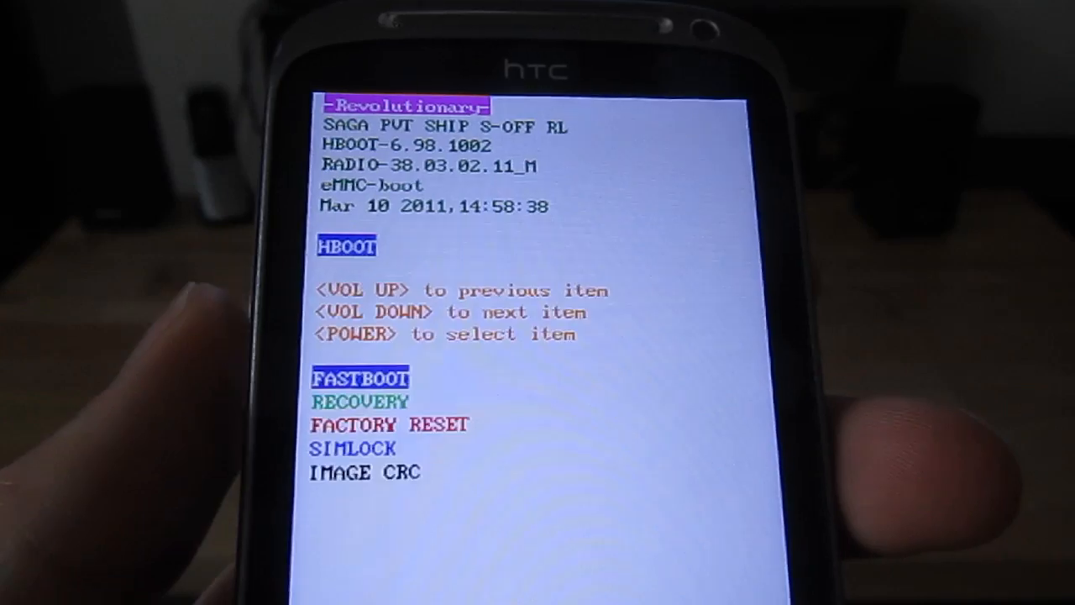
Move the HBOOT menu highlight down to the RECOVERY option
key("volumedown")
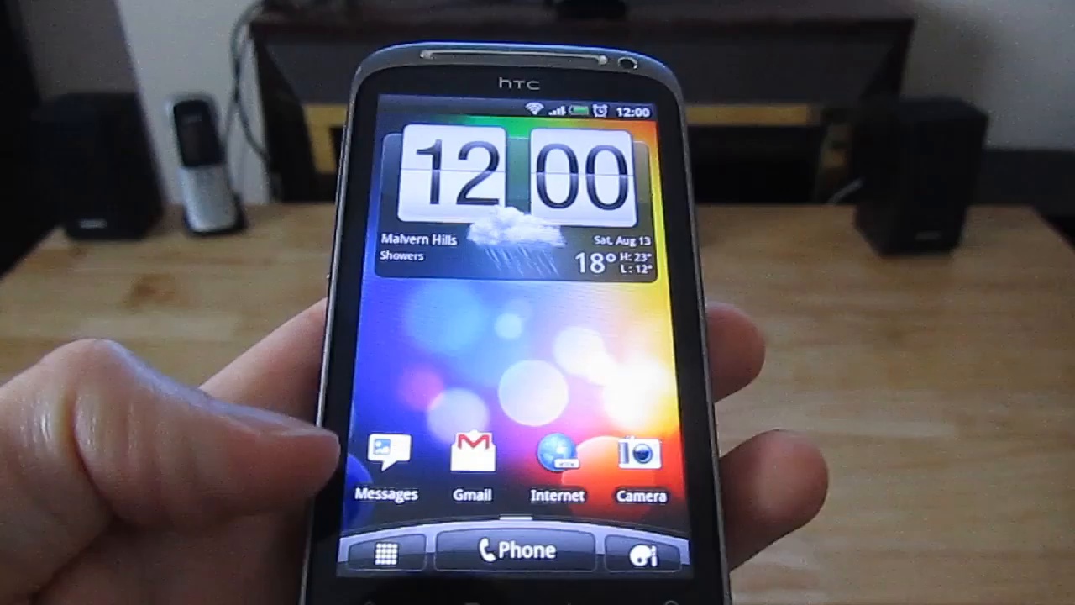
Open All apps and scroll down to find Titanium Backup
left_click(387, 552)
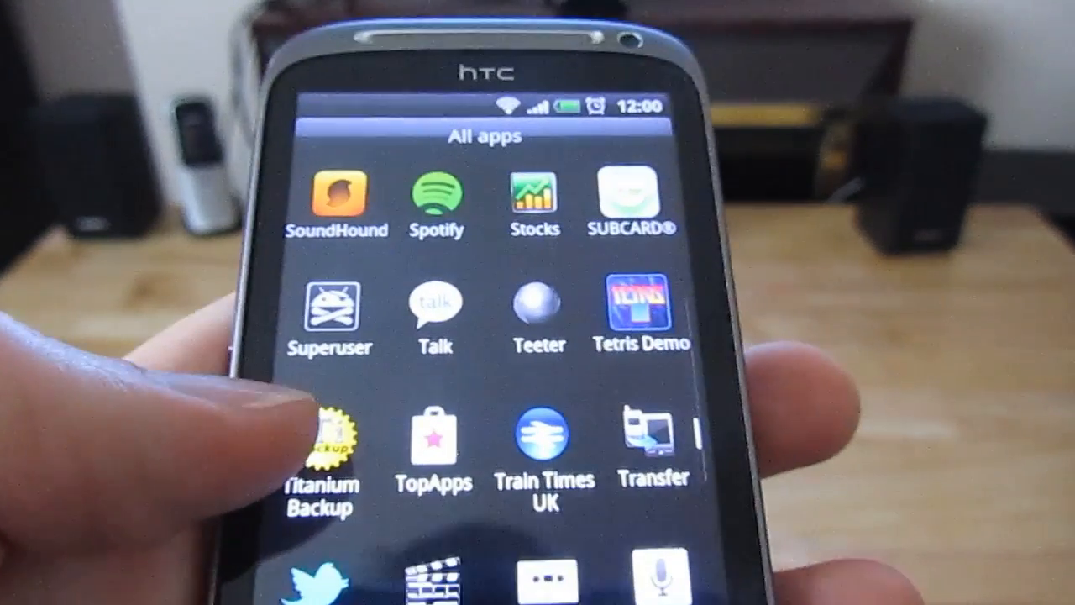
scroll("down", 3)
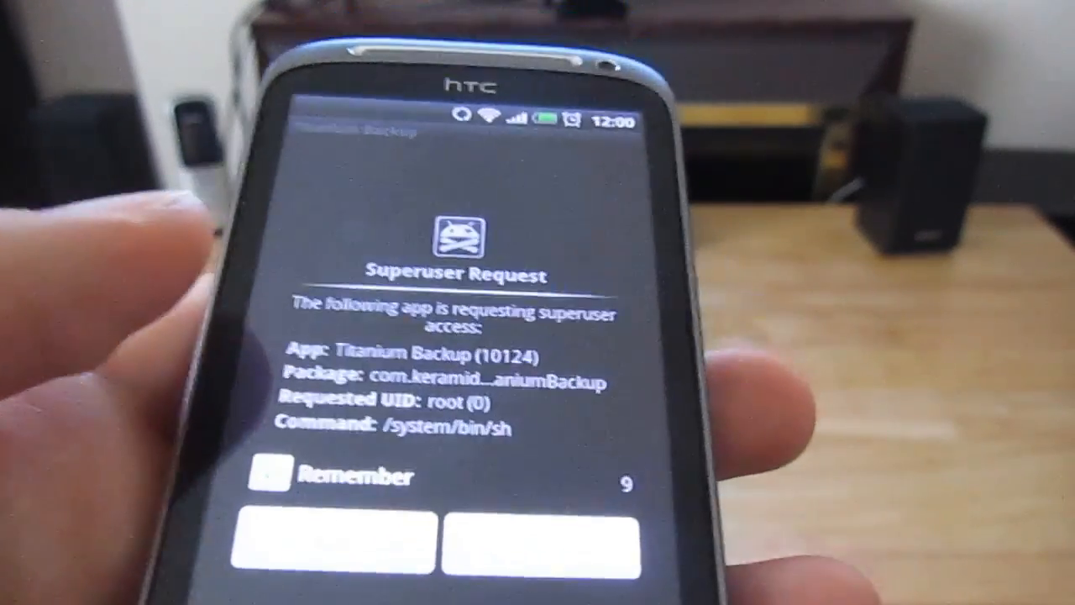
Allow Titanium Backup's Superuser request and dismiss the First Start message
left_click(271, 476)
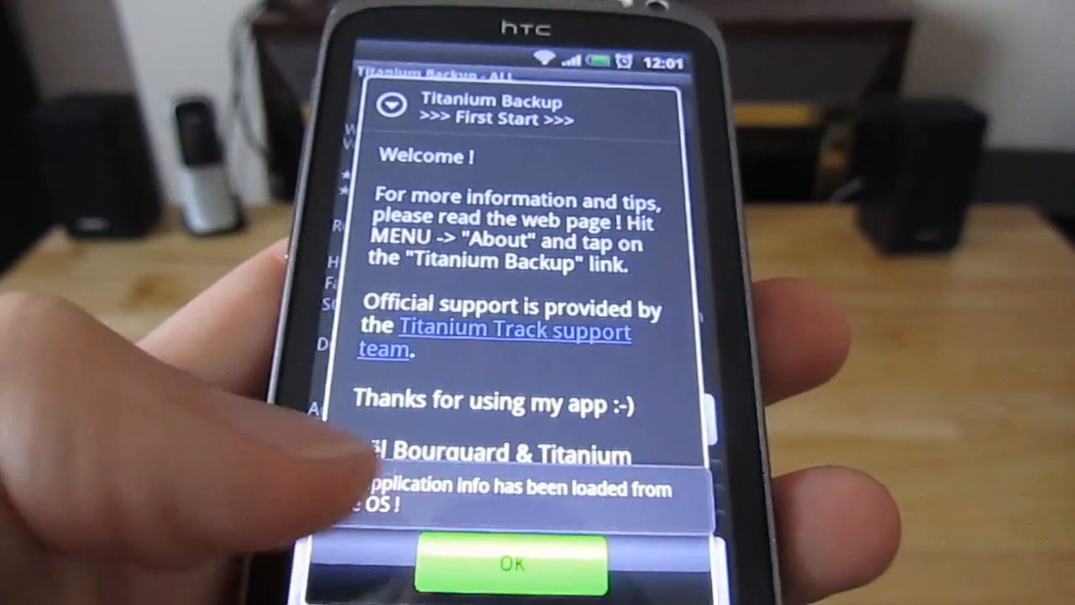
left_click(511, 564)
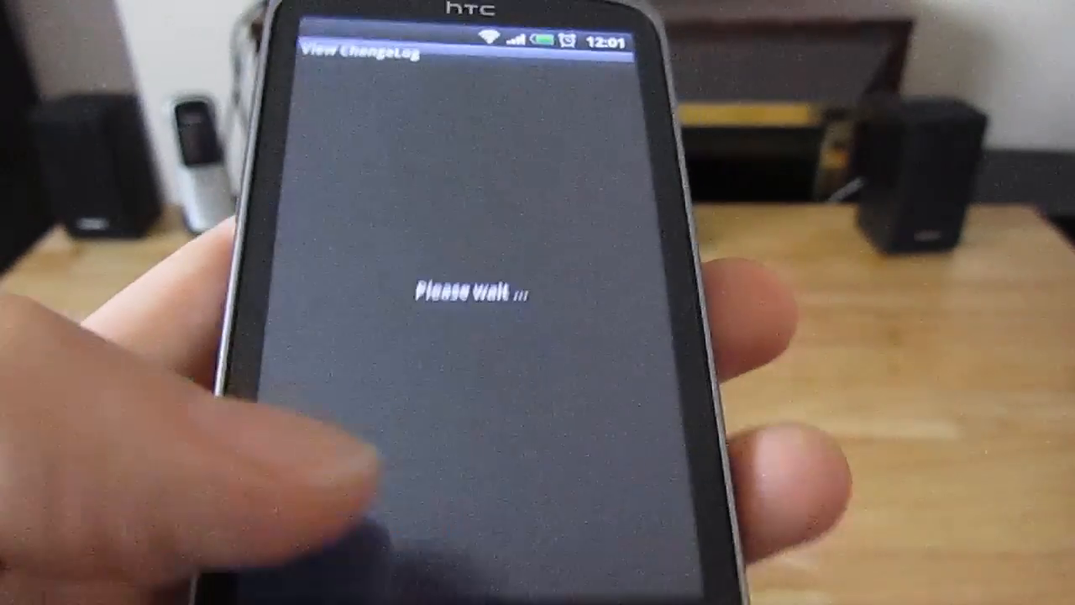